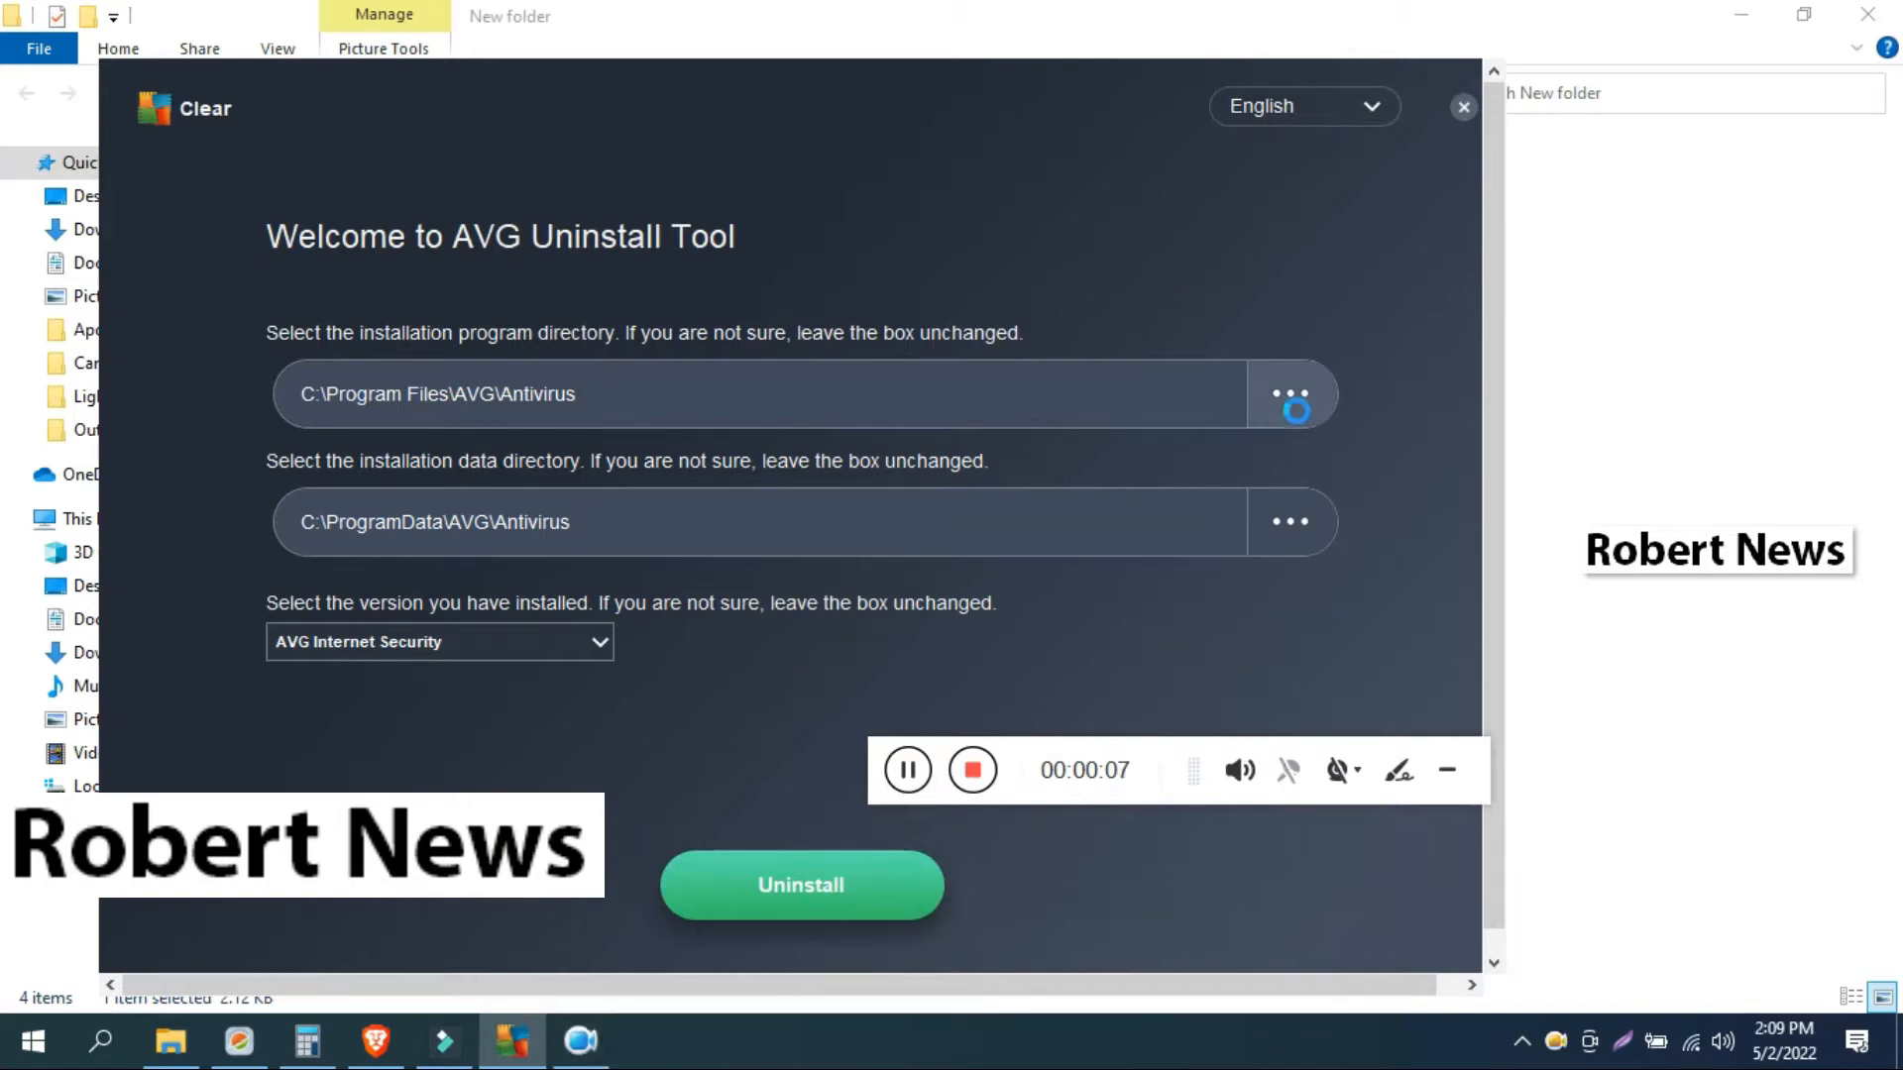
Step: Browse for a program directory, then cancel to keep the default path
{"action": "left_click", "coordinate": [1293, 392]}
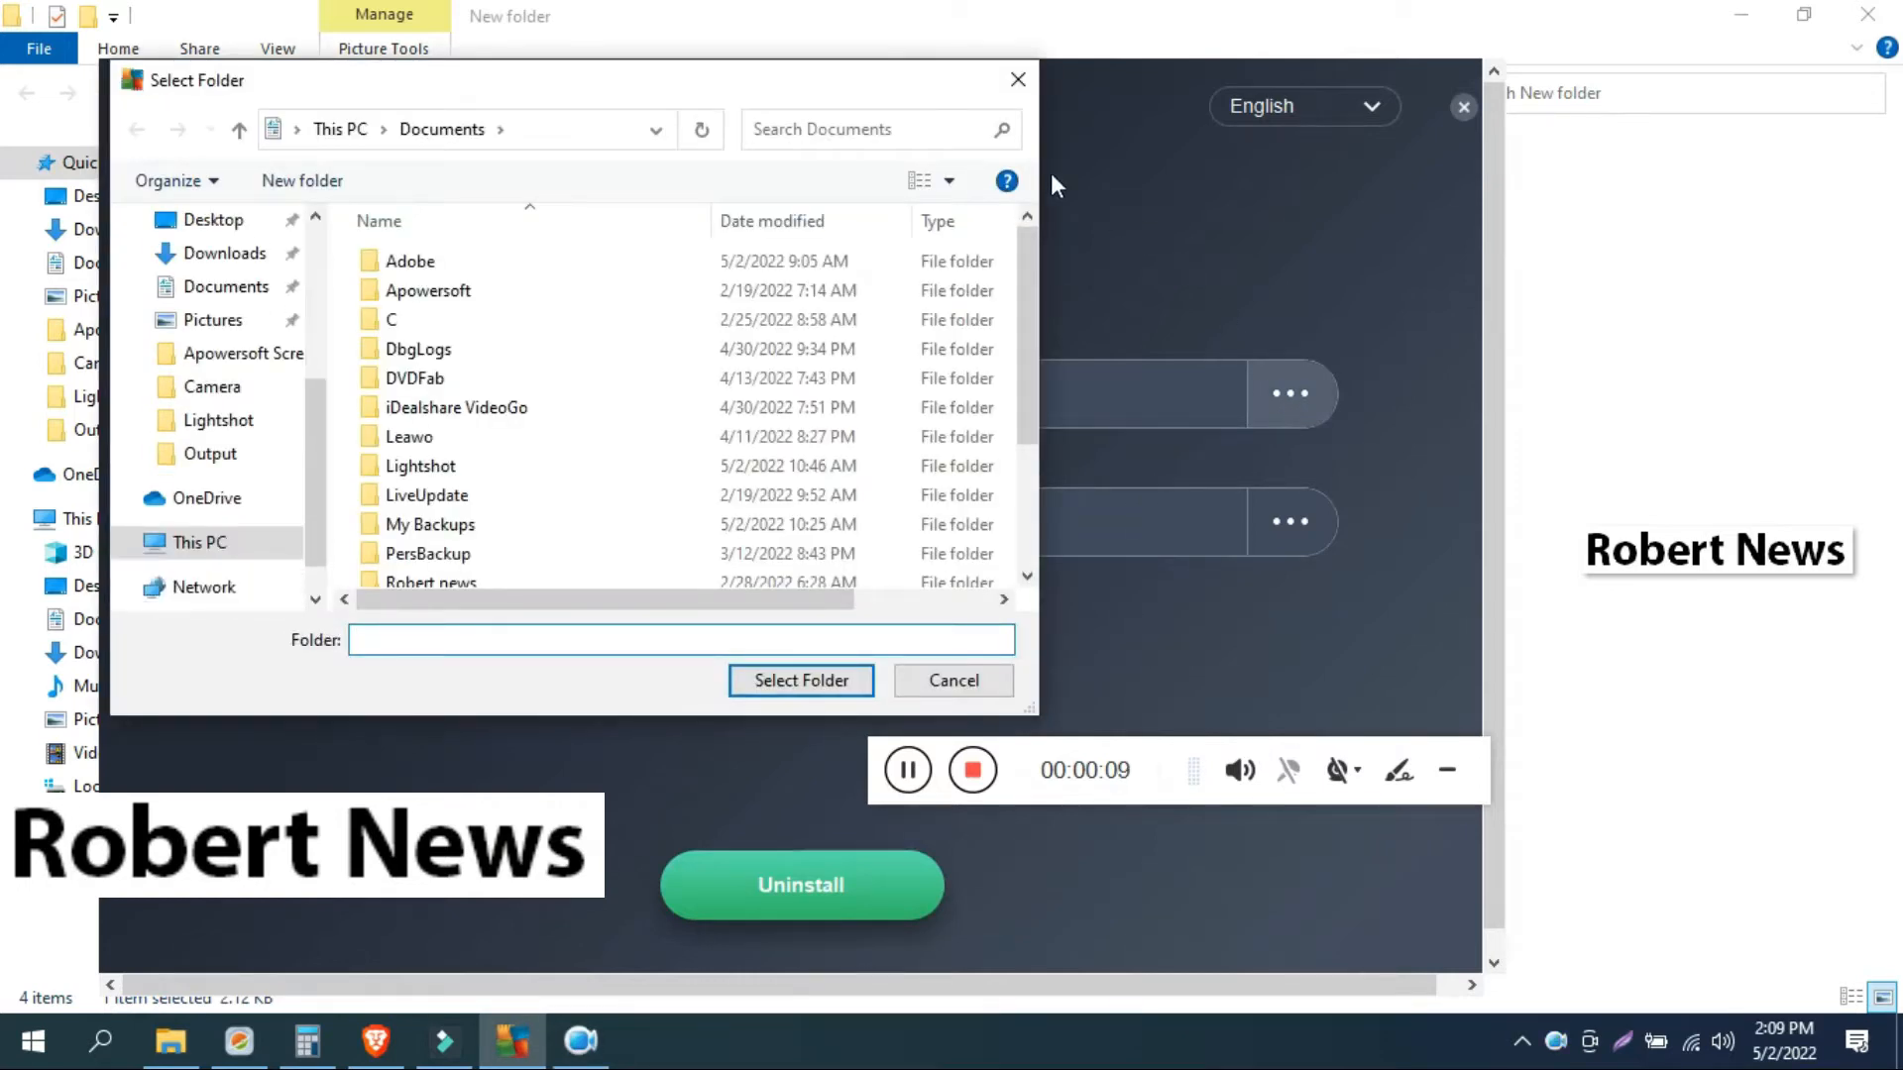
{"action": "left_click", "coordinate": [954, 680]}
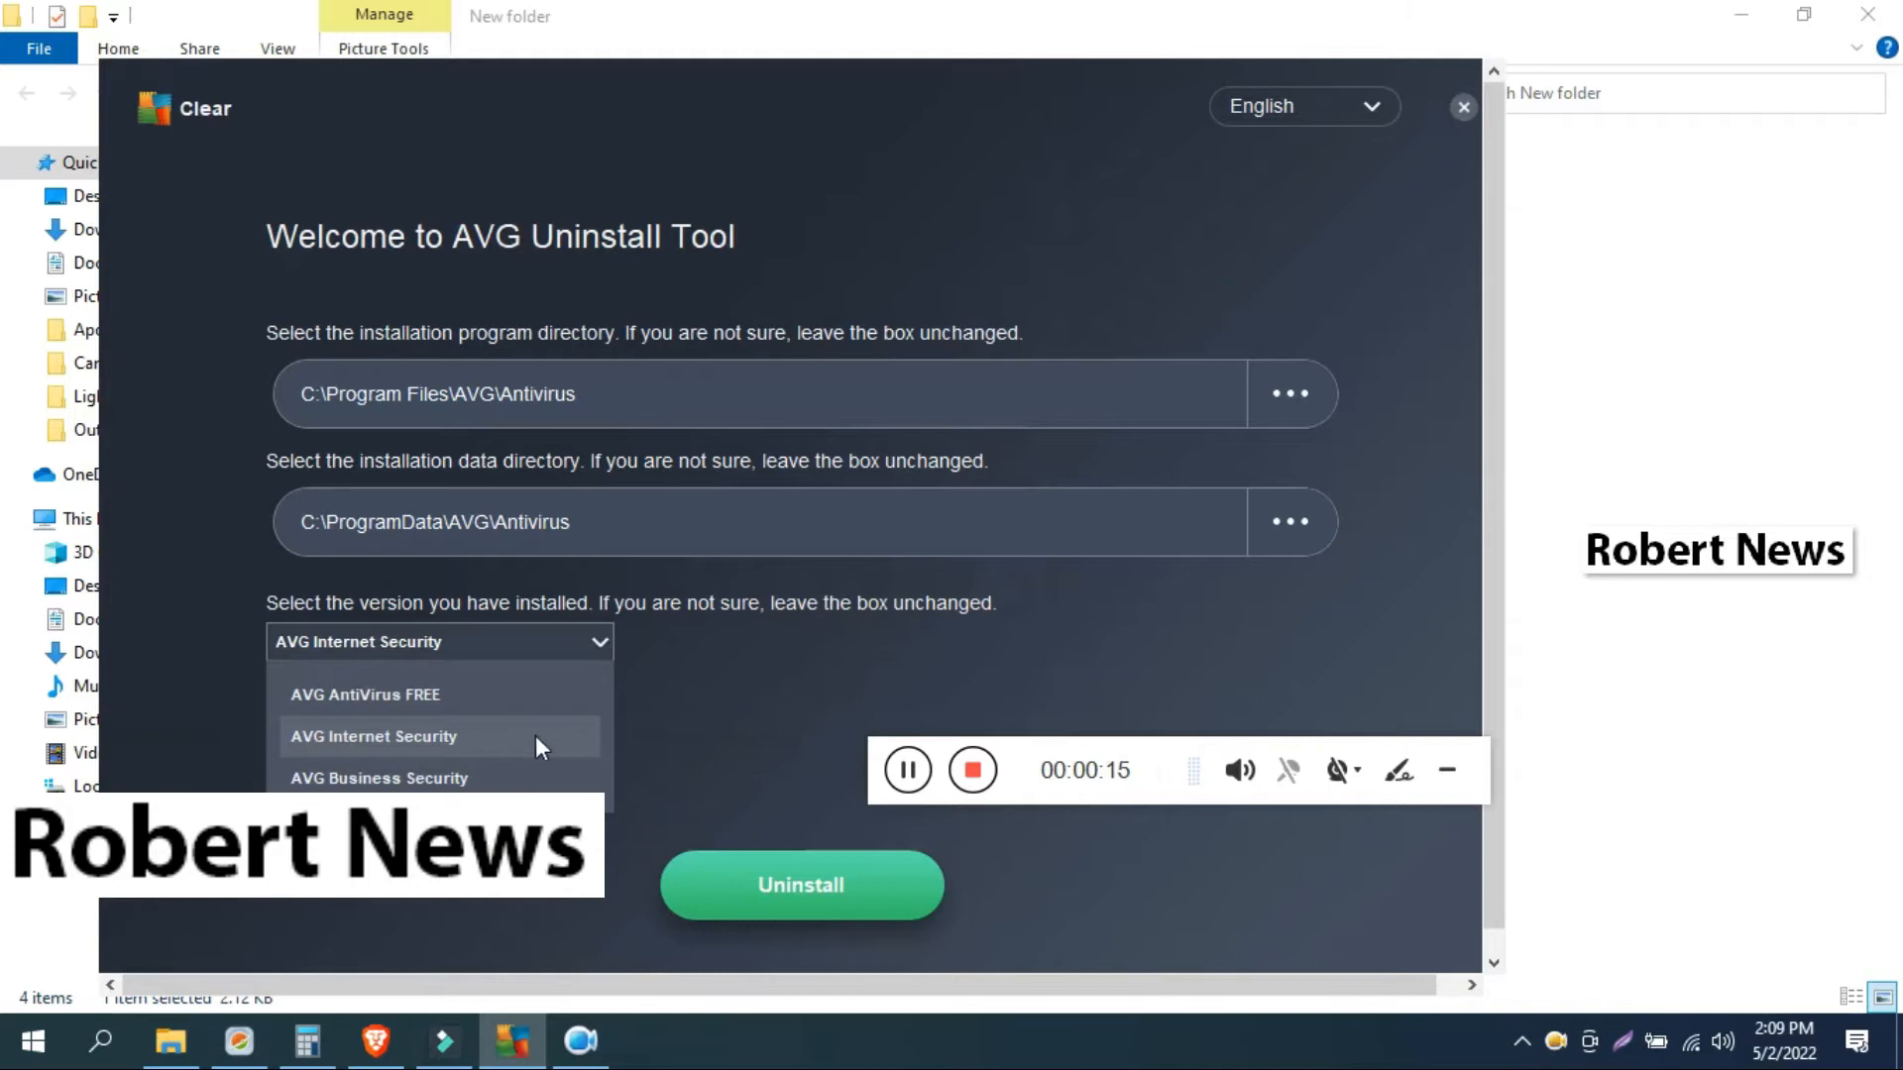
Step: Choose AVG Internet Security as the installed version to remove
{"action": "left_click", "coordinate": [373, 735]}
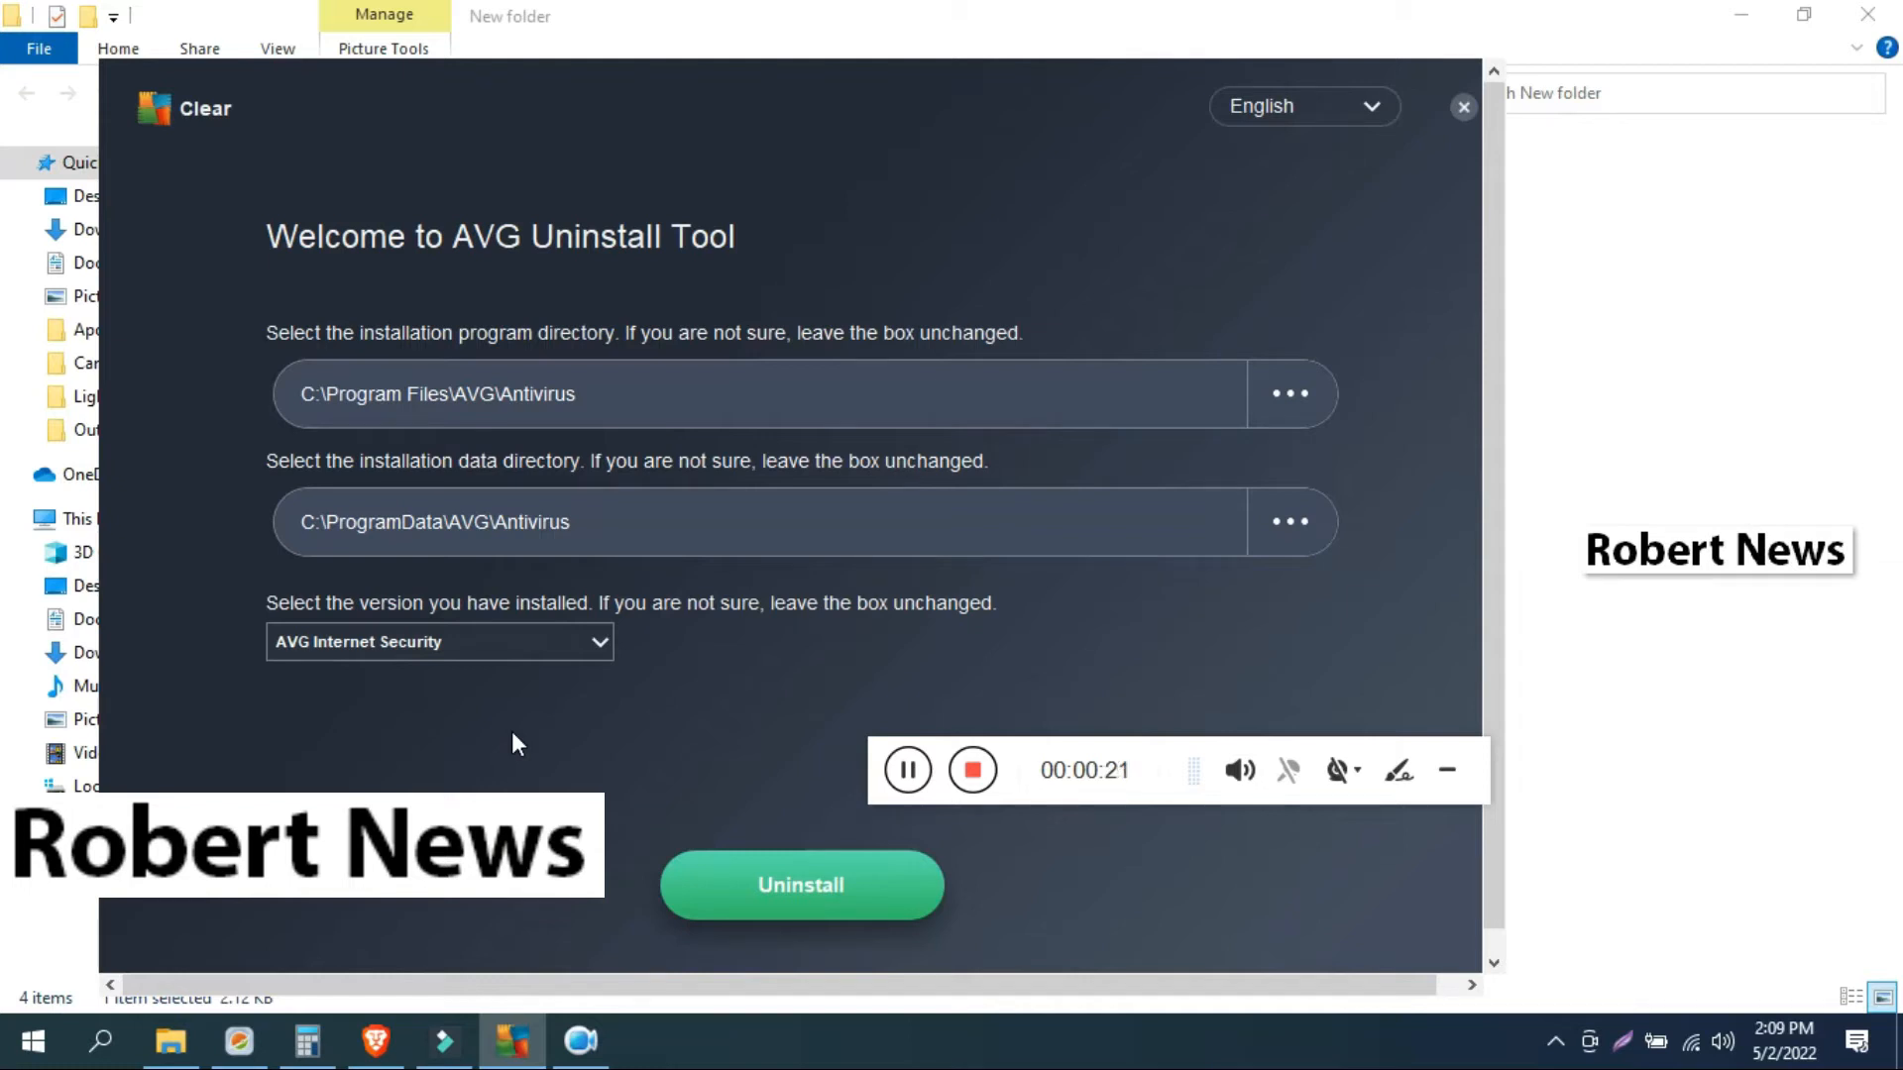
{"action": "mouse_move", "coordinate": [745, 880]}
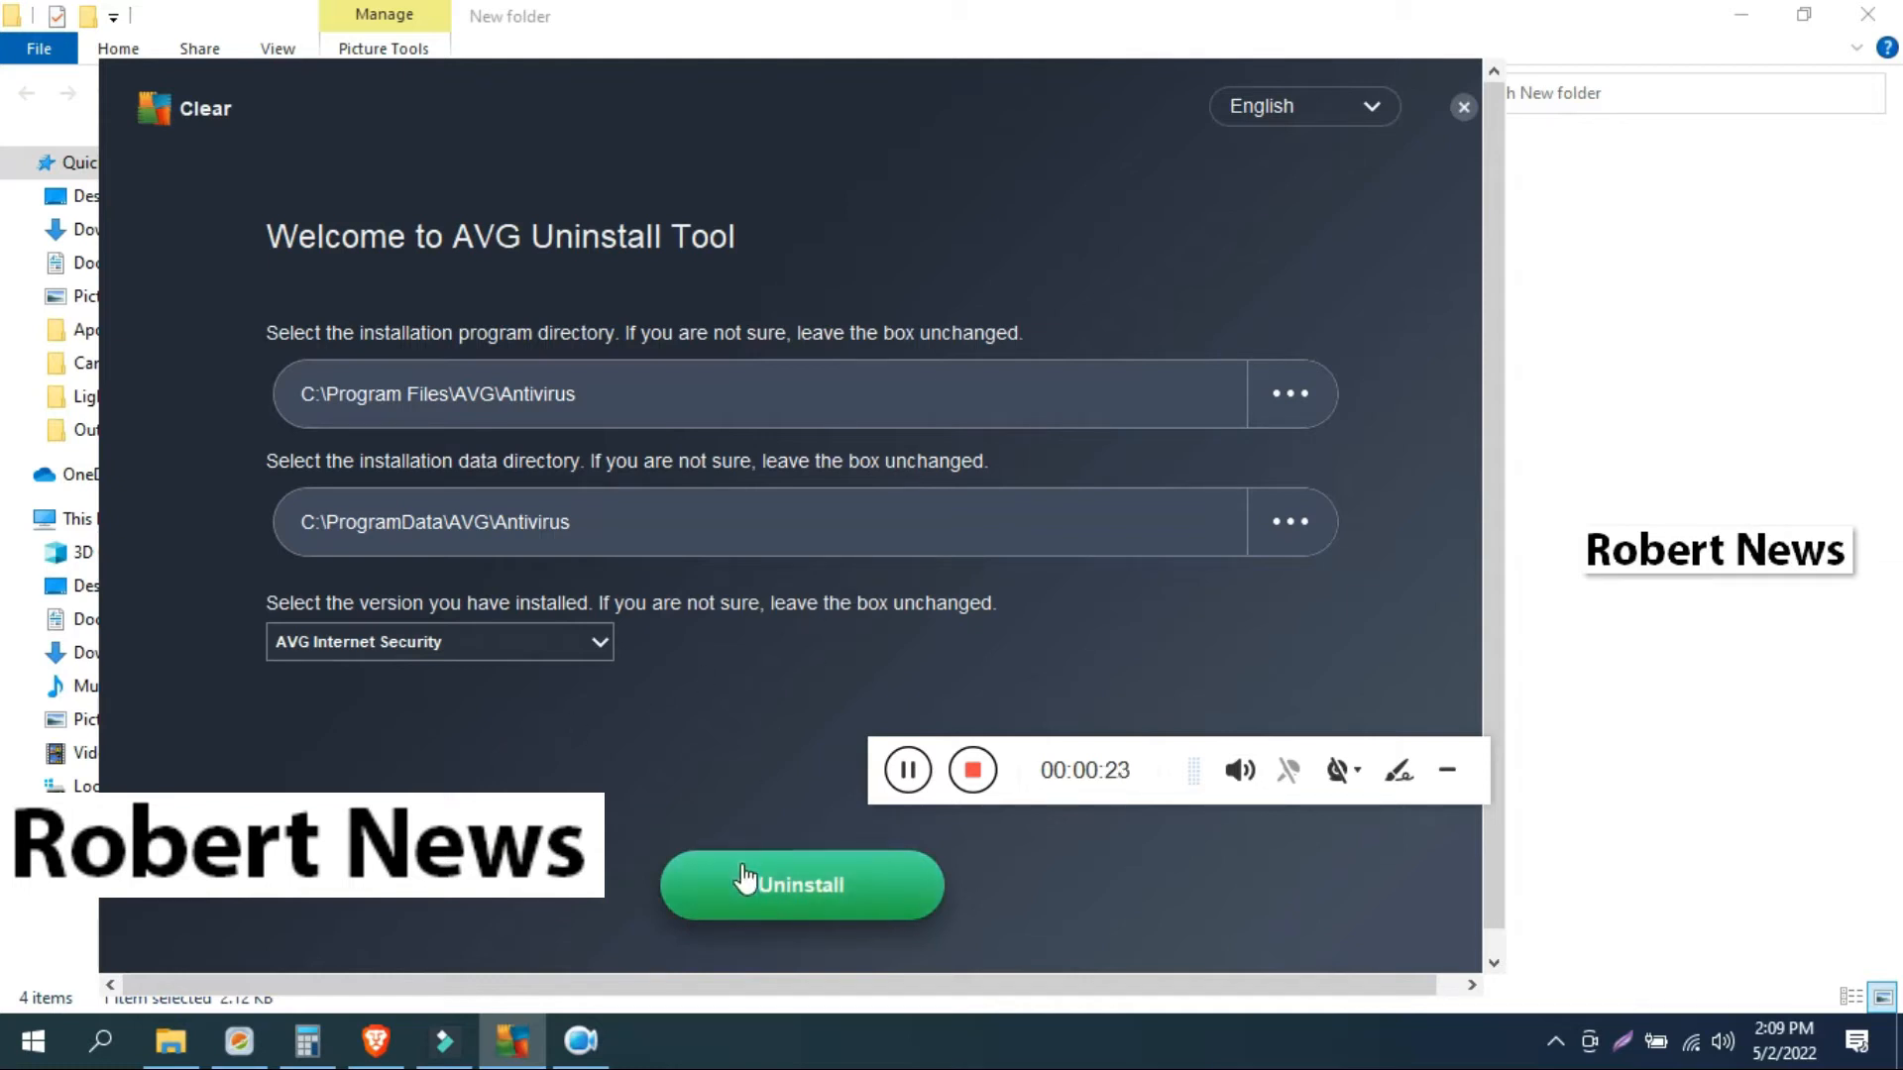
Step: Start the uninstall of AVG Internet Security and confirm going ahead
{"action": "left_click", "coordinate": [799, 884]}
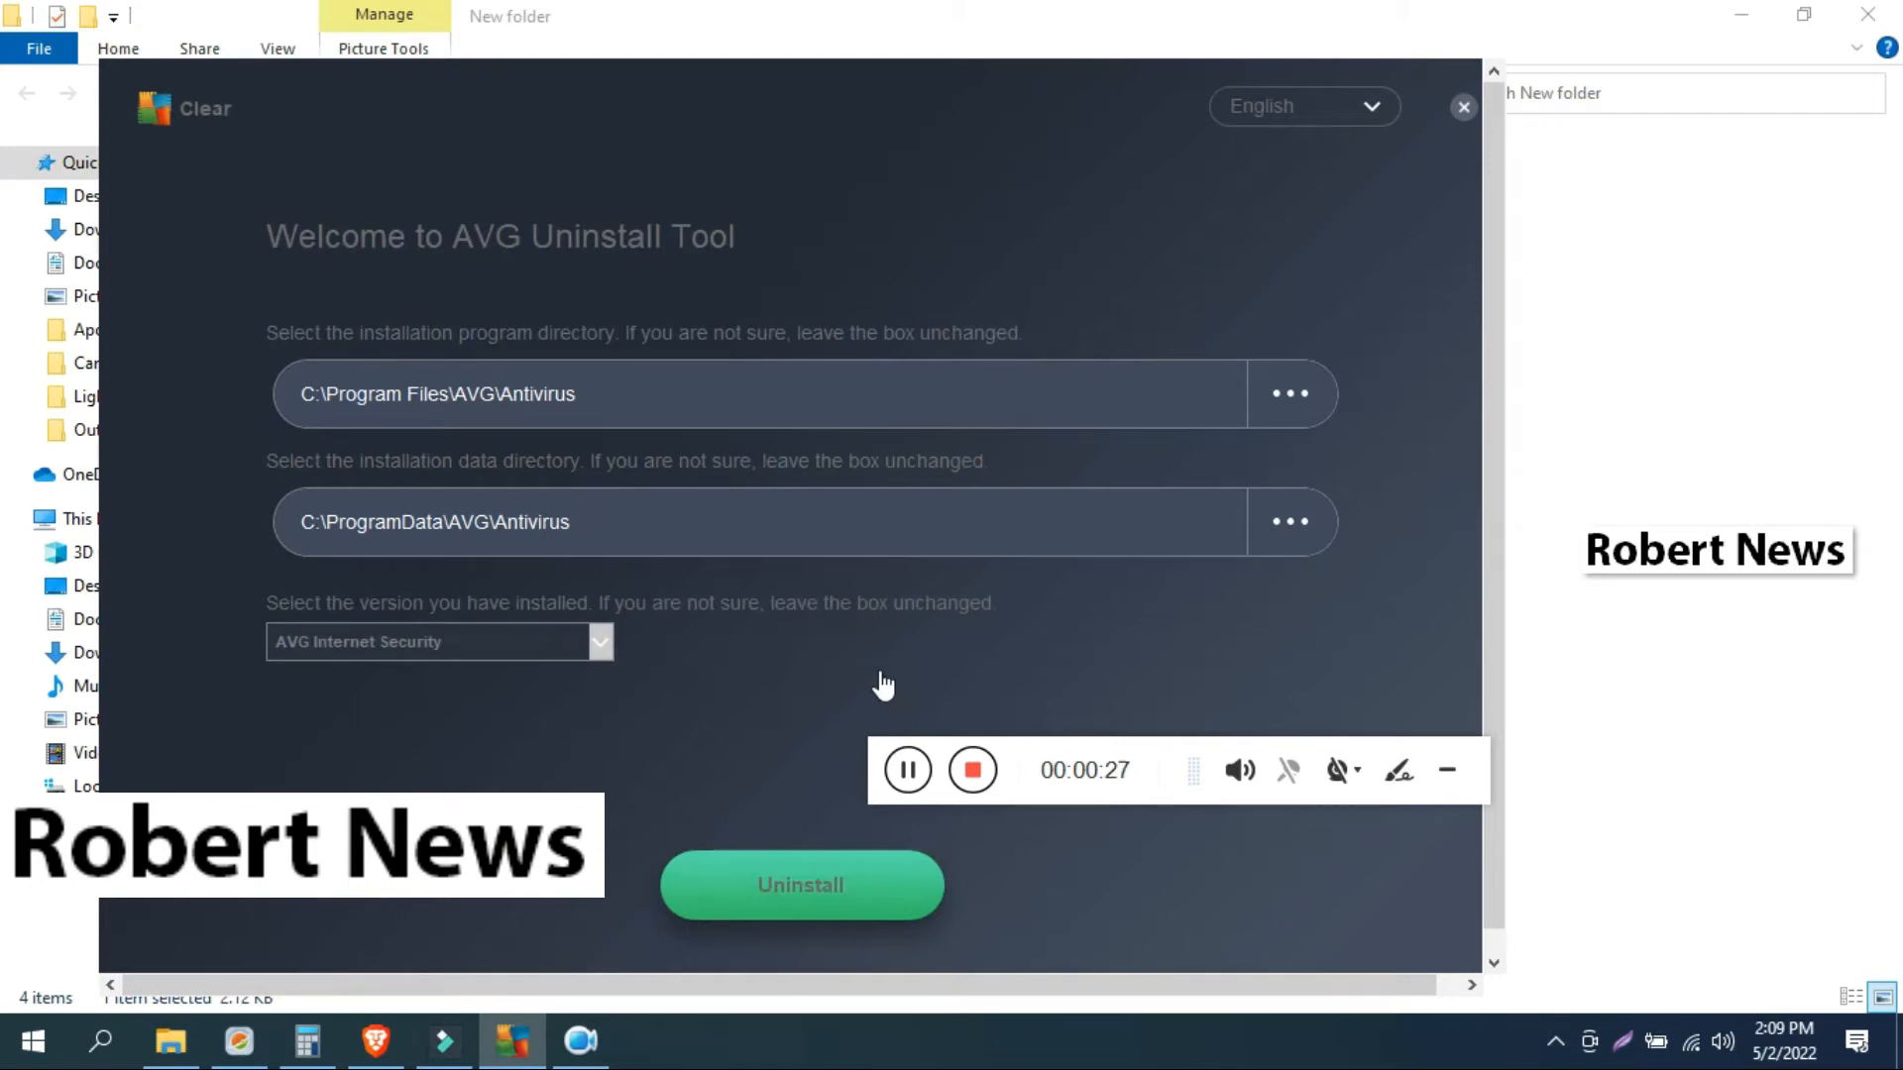
{"action": "left_click", "coordinate": [799, 884]}
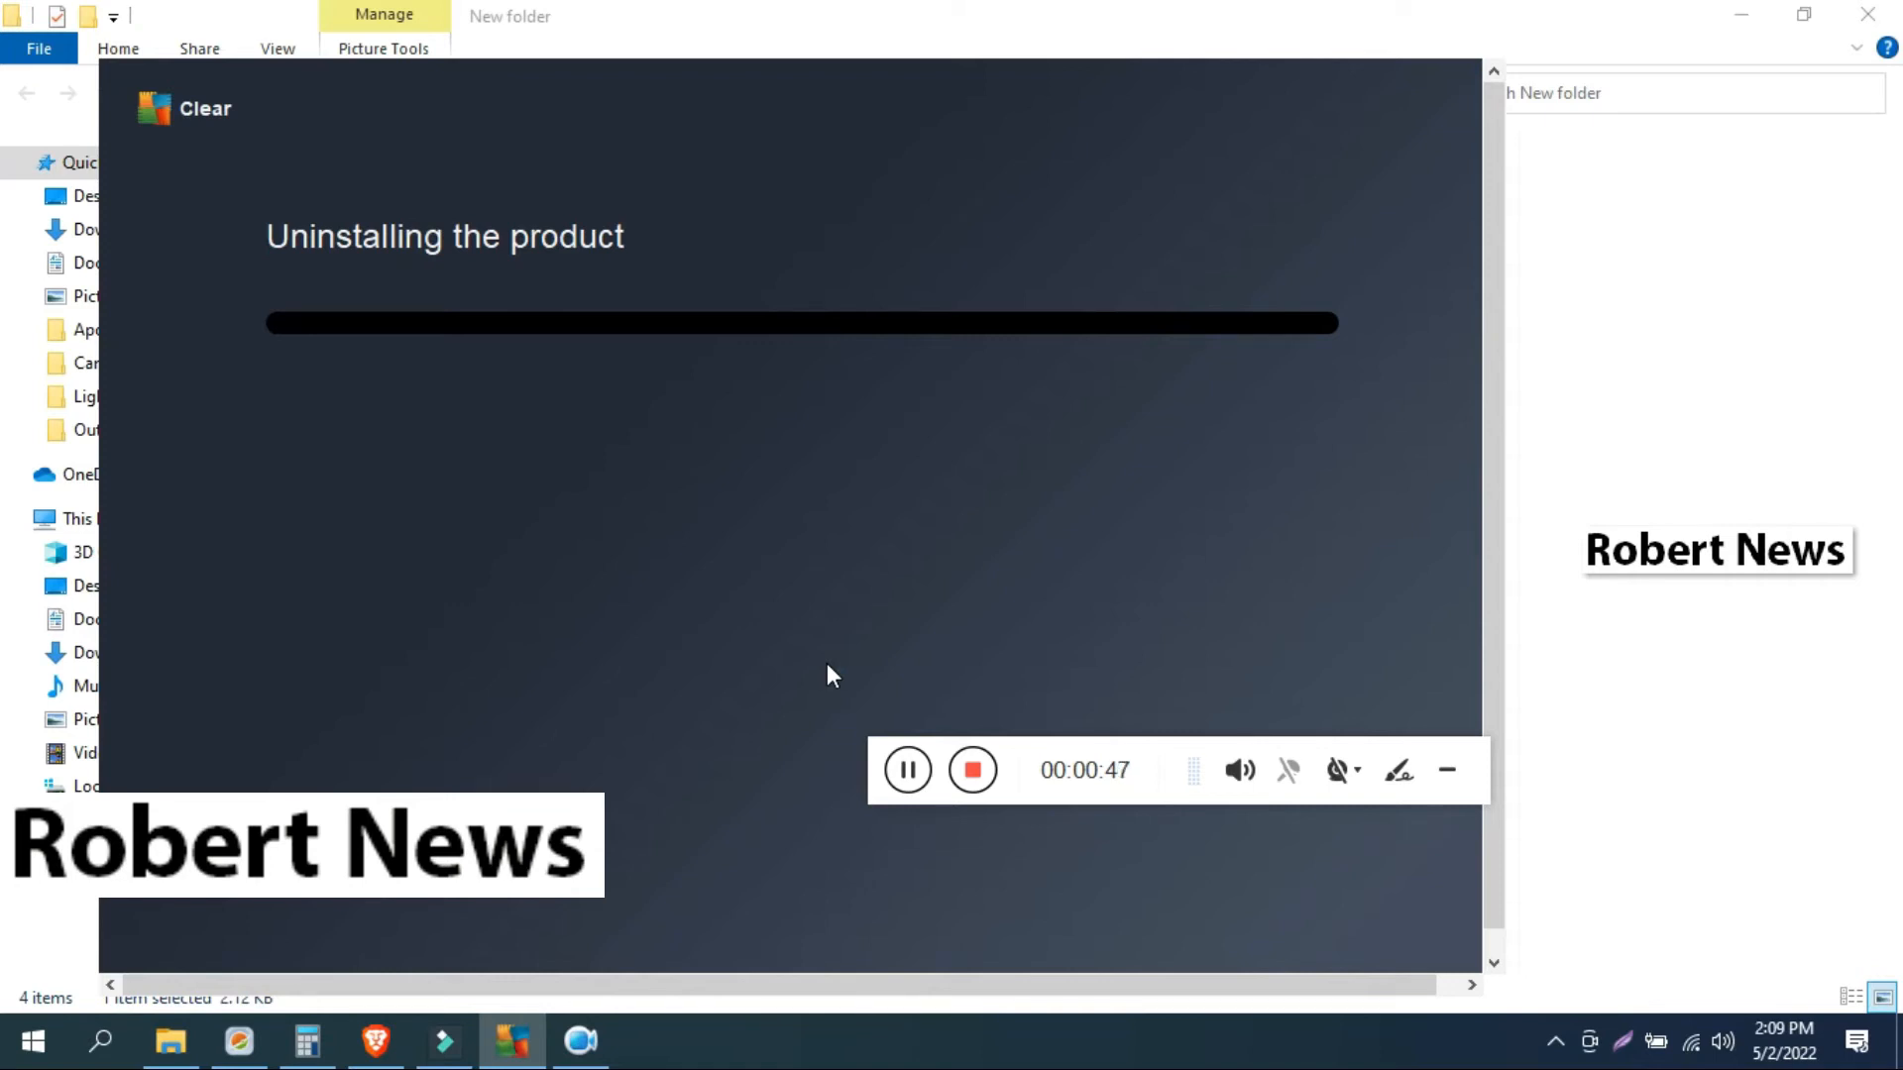
{"action": "mouse_move", "coordinate": [918, 12]}
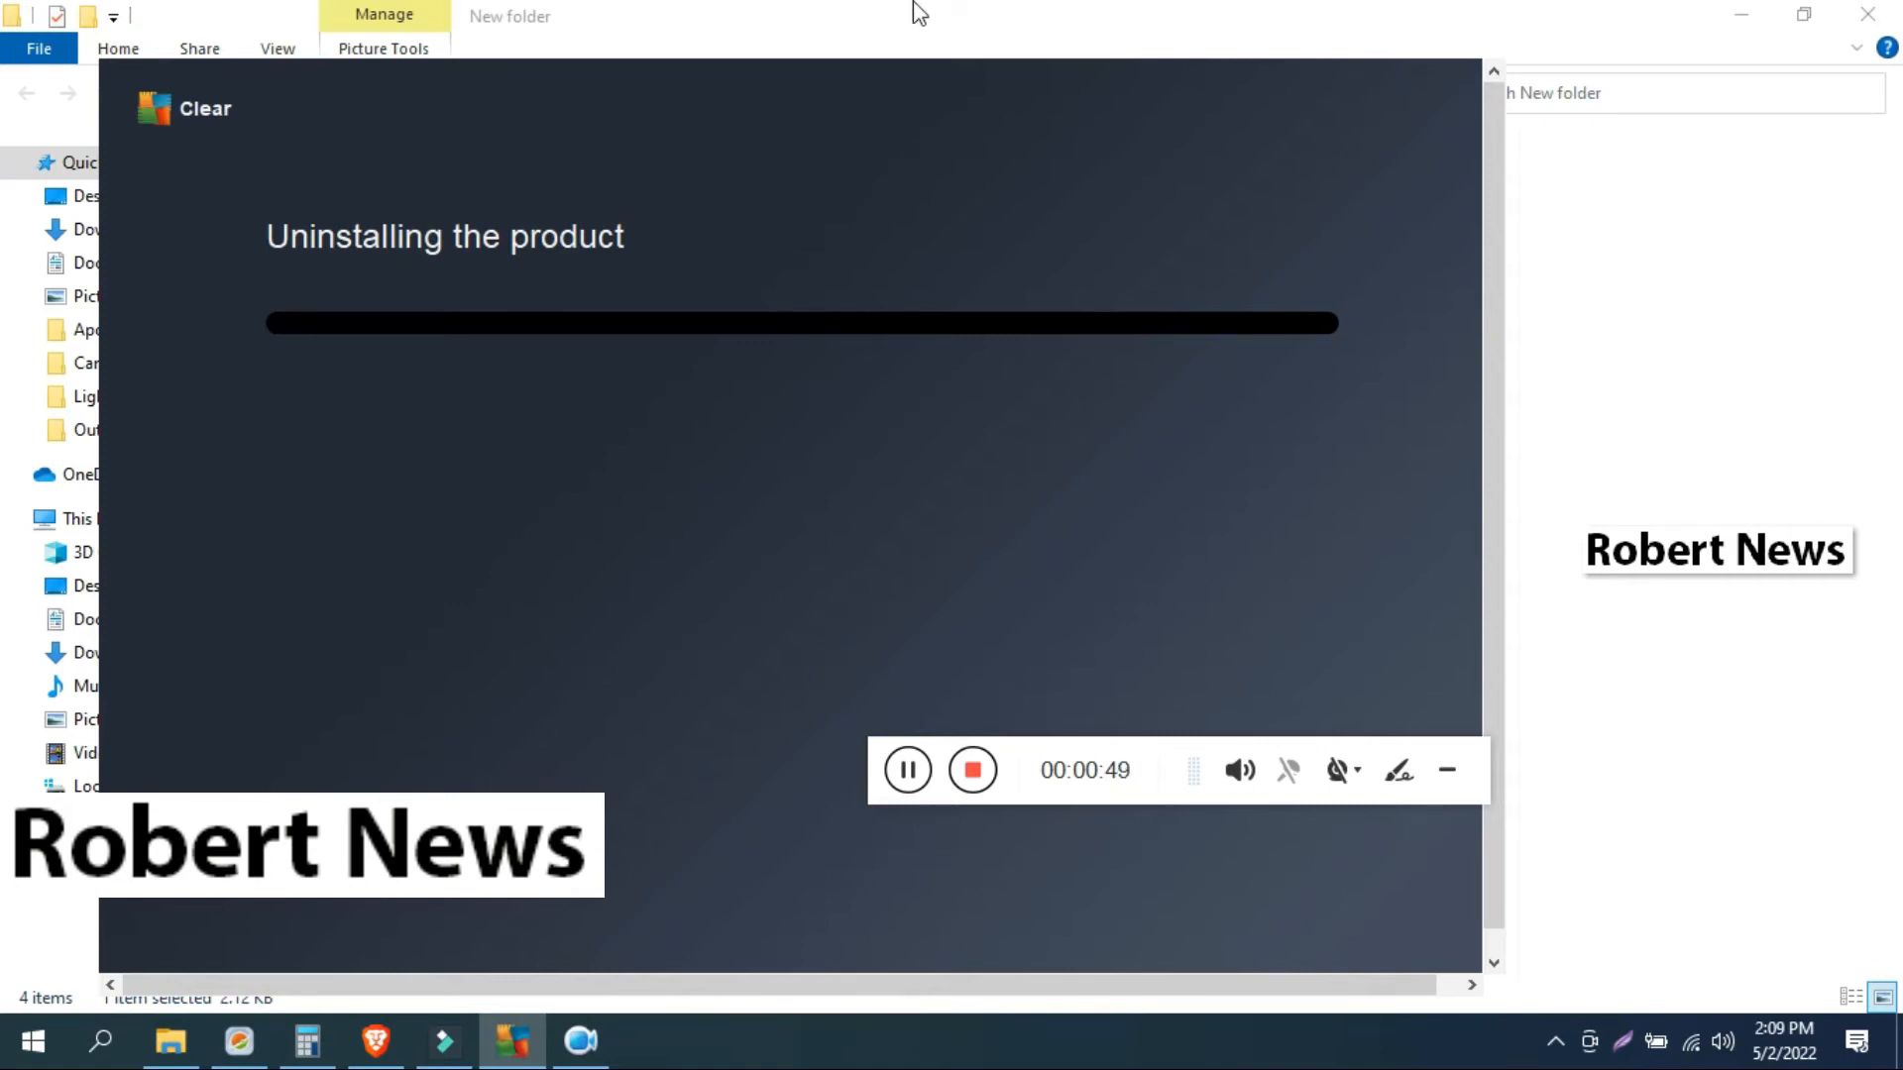